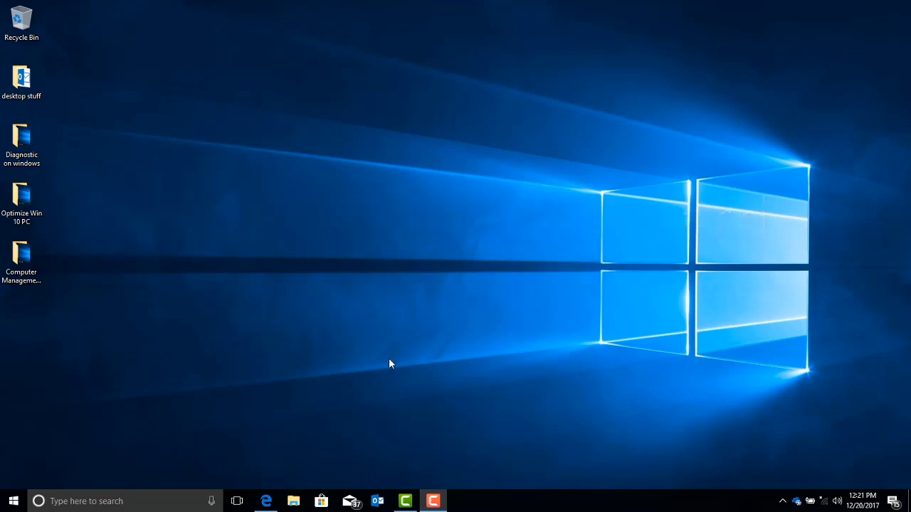
mouse_move(296, 475)
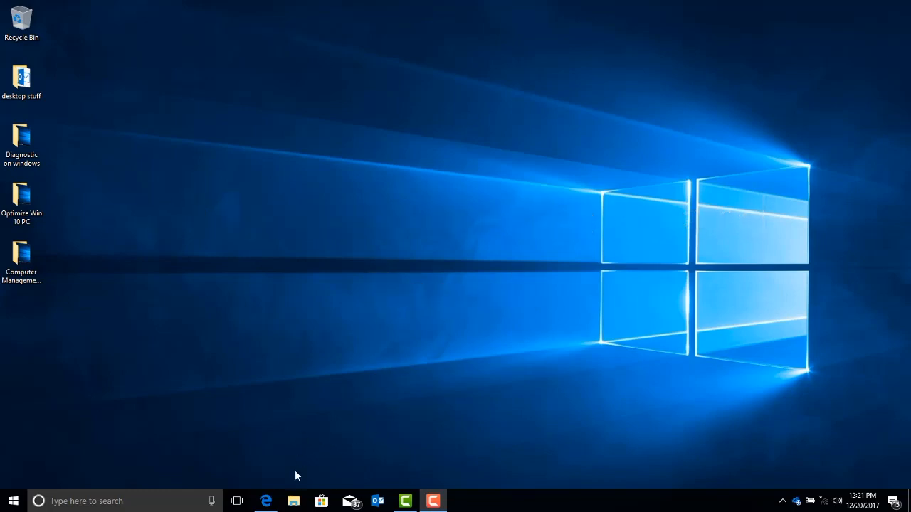
Search Windows for "computer" to bring up Computer Management as the best match.
left_click(293, 501)
type("computer")
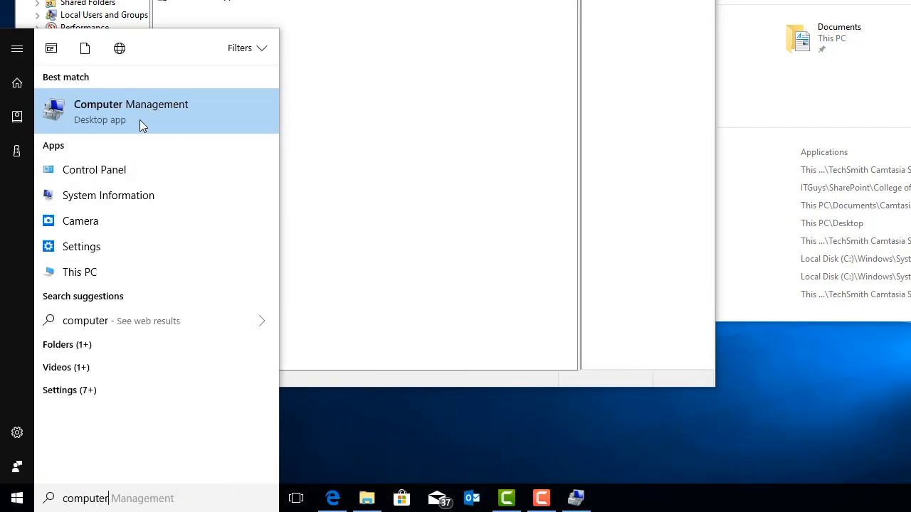
Launch Computer Management from the search result and the Start right-click menu.
left_click(131, 111)
type("this")
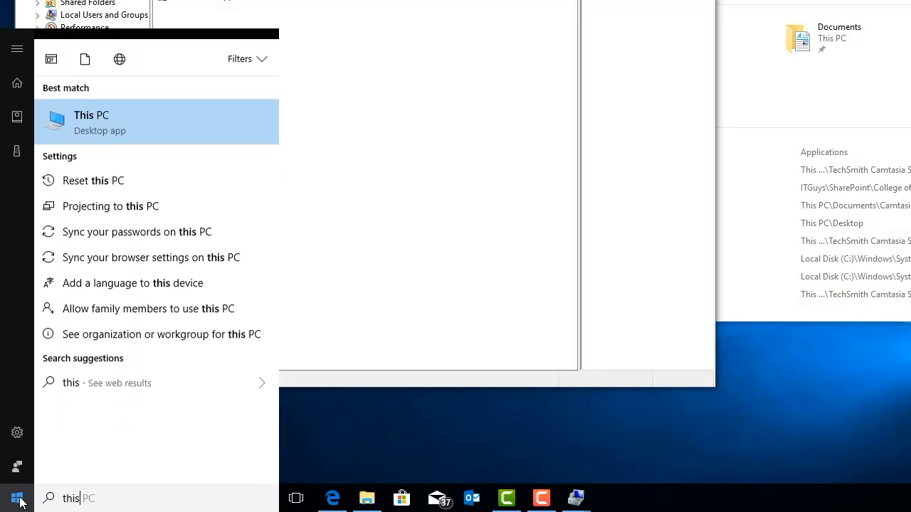
right_click(91, 114)
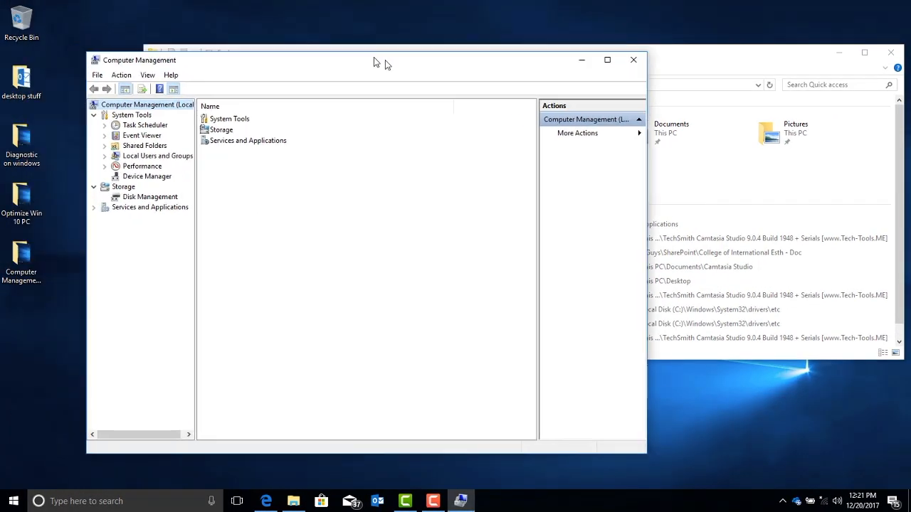
Show Event Viewer's Administrative Events and scroll to the Kernel-Processor-Power entries.
left_click(606, 59)
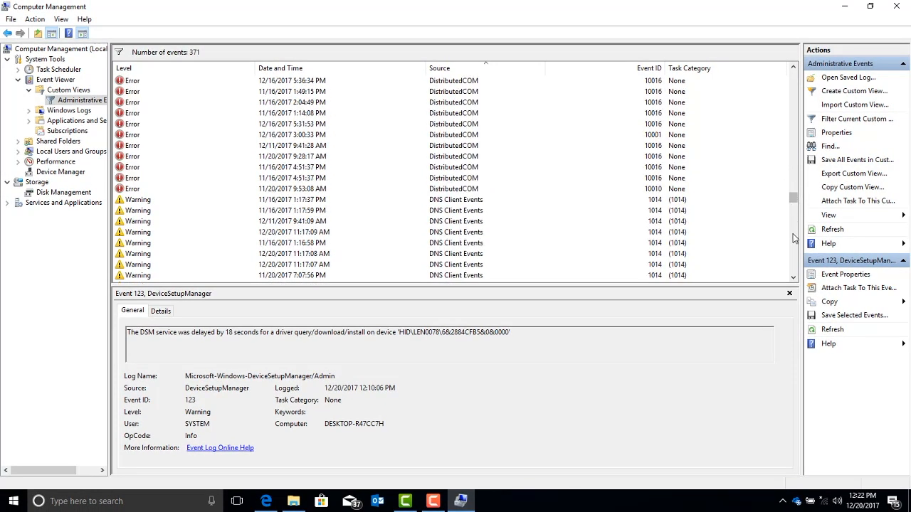
scroll("down", 3)
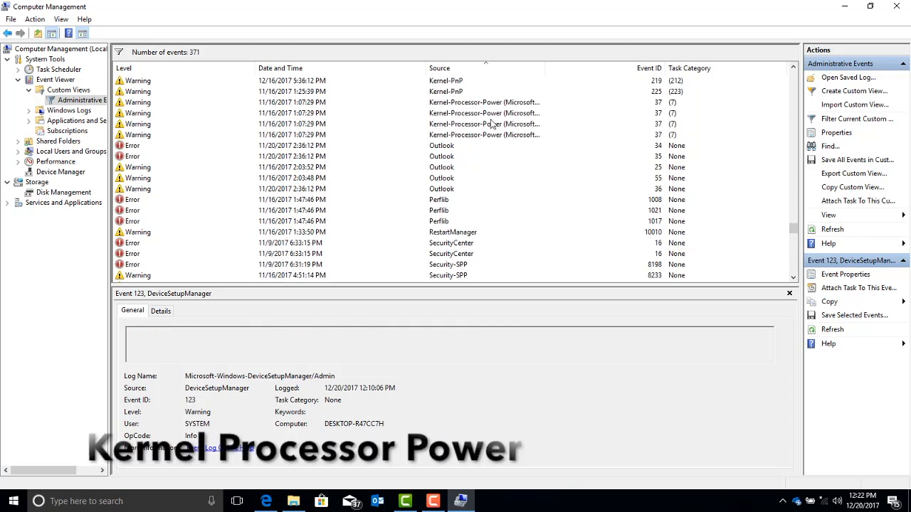
View a Kernel-Processor-Power Event 37 warning: processor speed limited by system firmware.
left_click(284, 124)
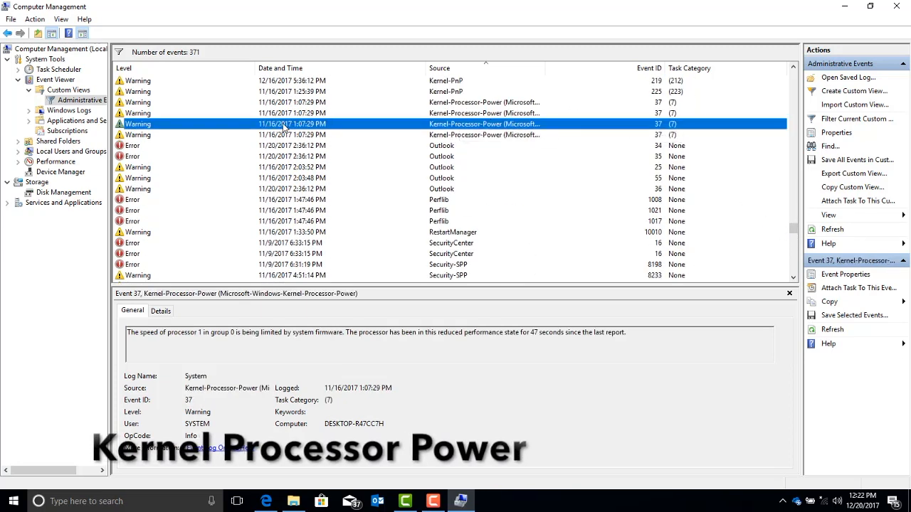
mouse_move(310, 133)
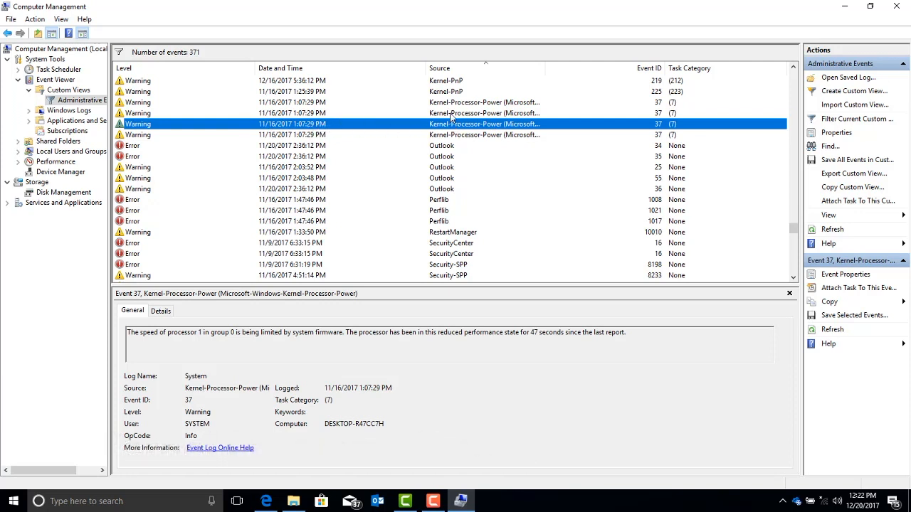
mouse_move(543, 69)
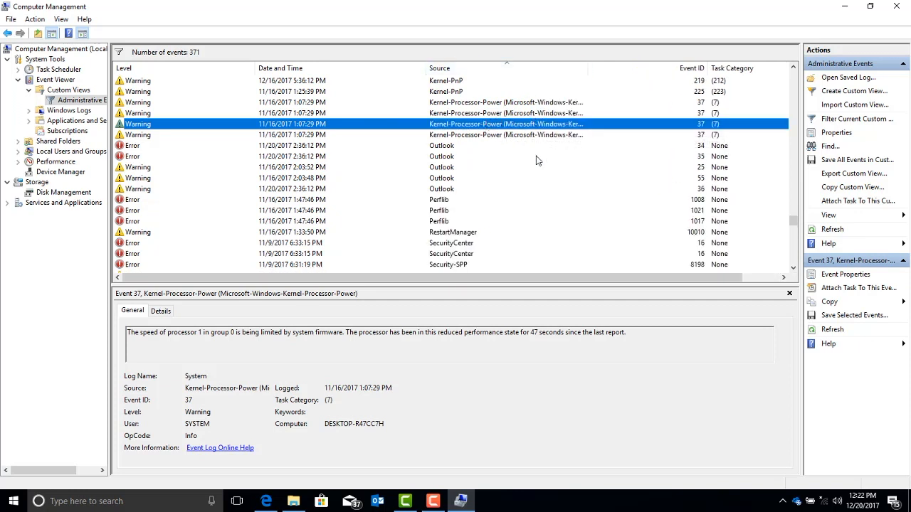
mouse_move(526, 276)
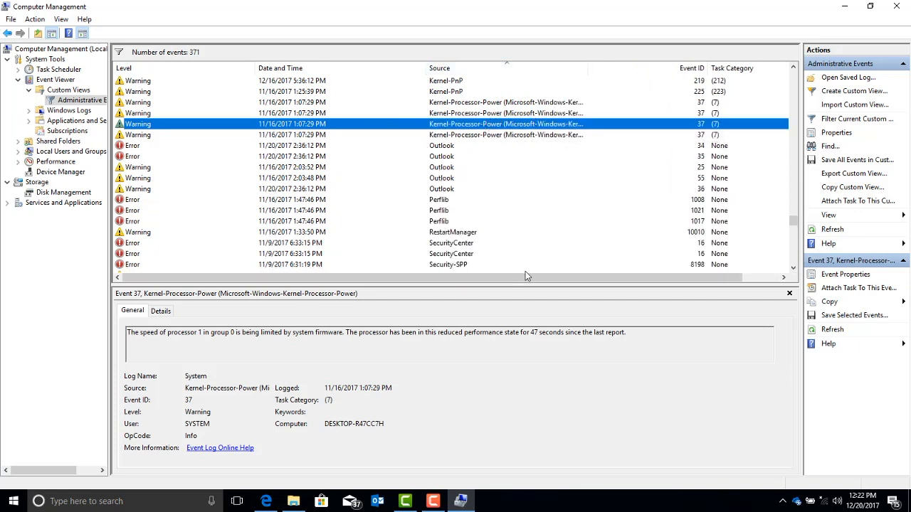
mouse_move(656, 399)
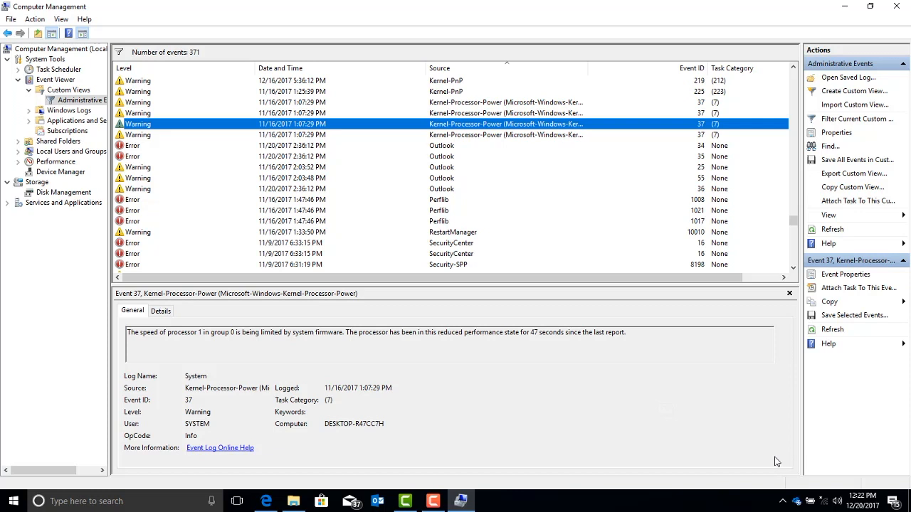
mouse_move(782, 468)
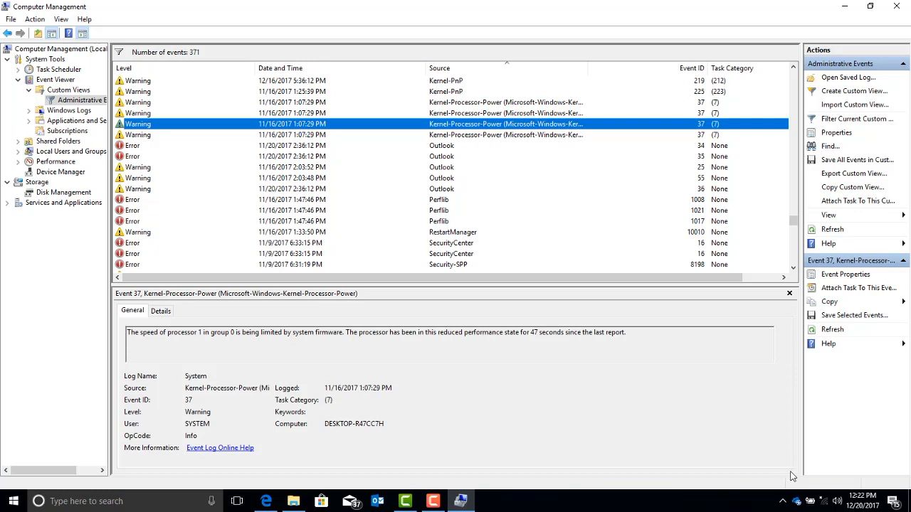
mouse_move(795, 478)
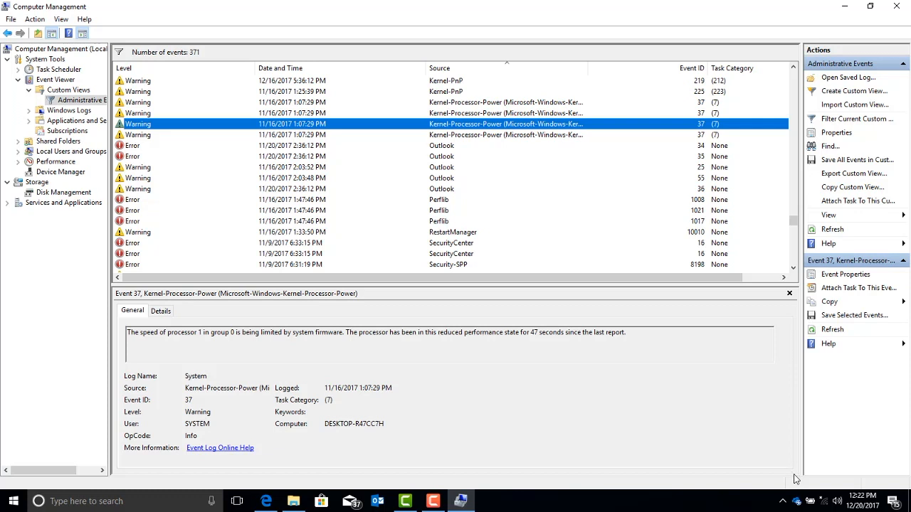
mouse_move(801, 484)
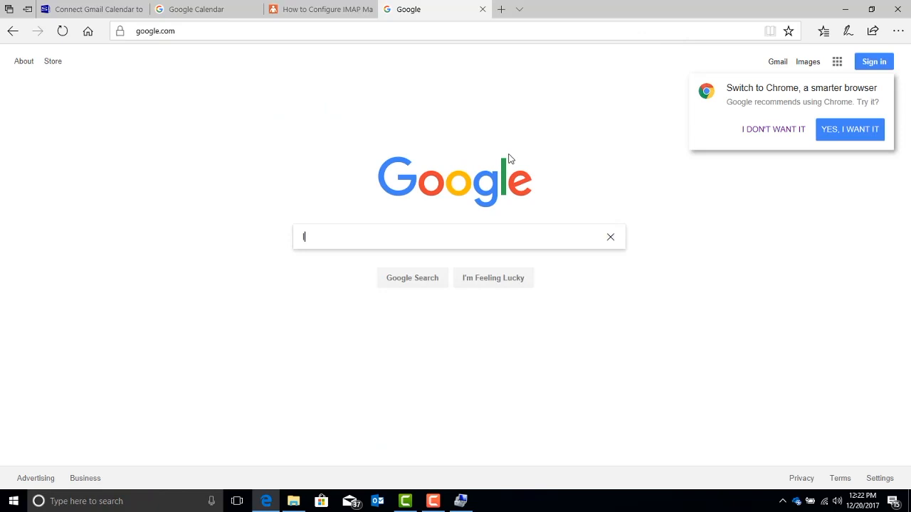
Google "lenovo bios update" and follow the Lenovo Support "How to update system BIOS" result.
type("enovo bios update")
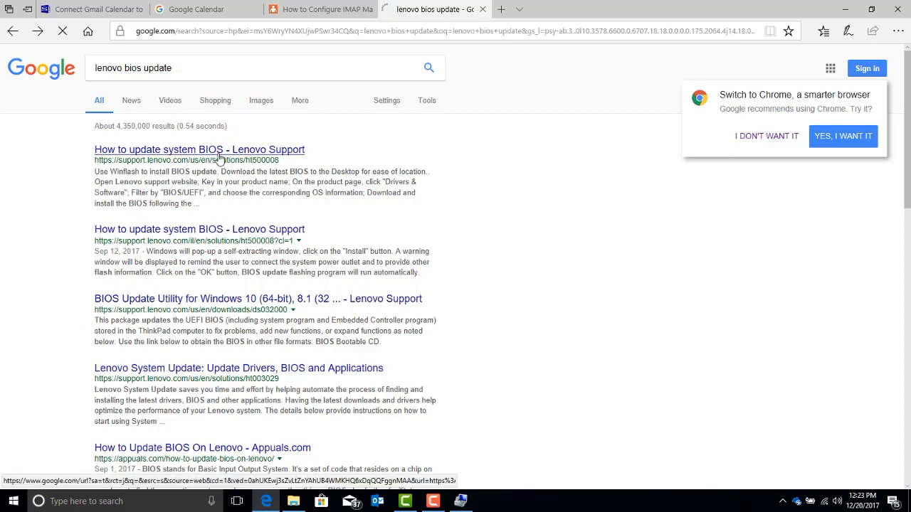
left_click(199, 149)
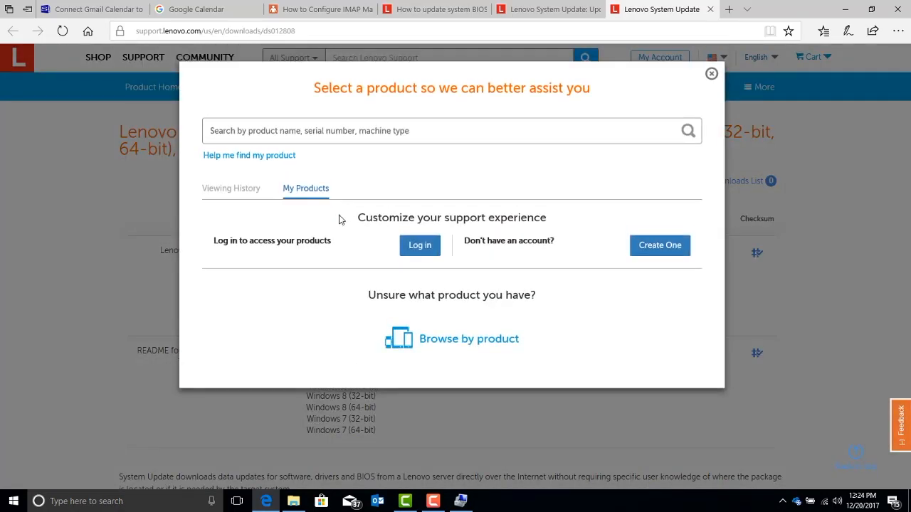
mouse_move(305, 193)
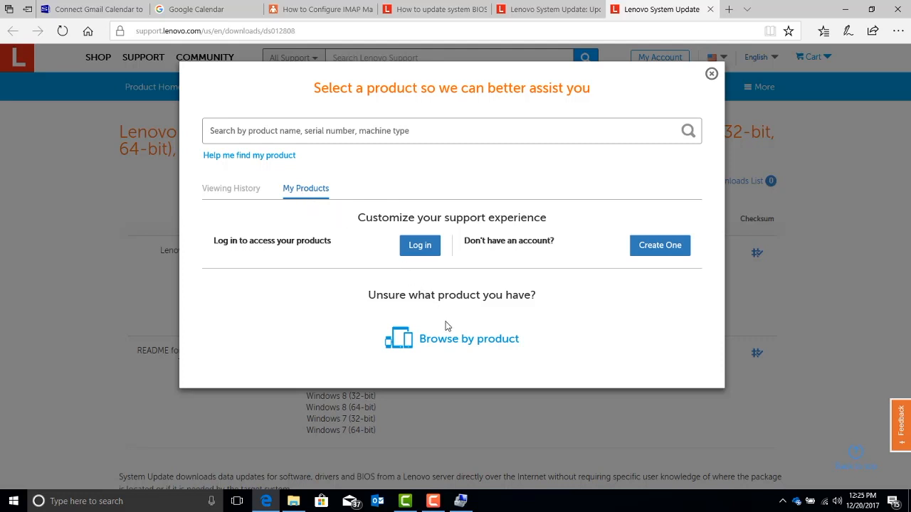
mouse_move(415, 278)
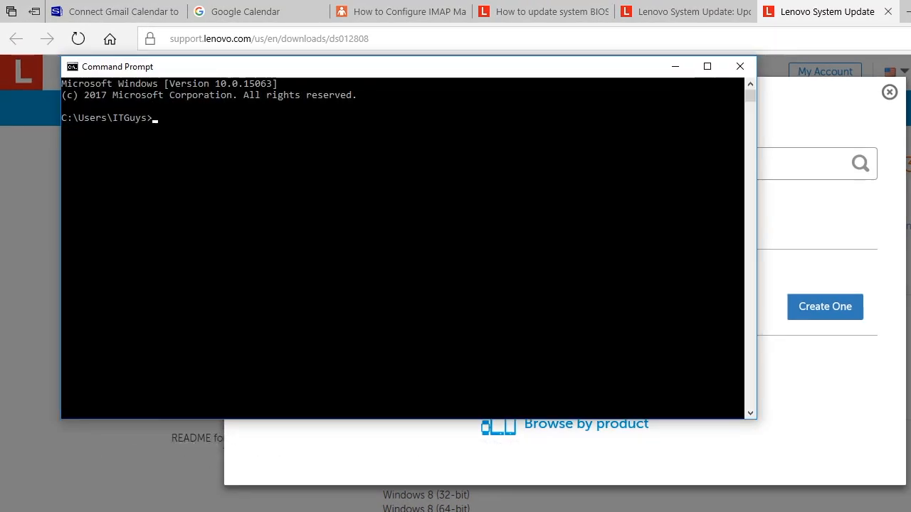
type("wmic")
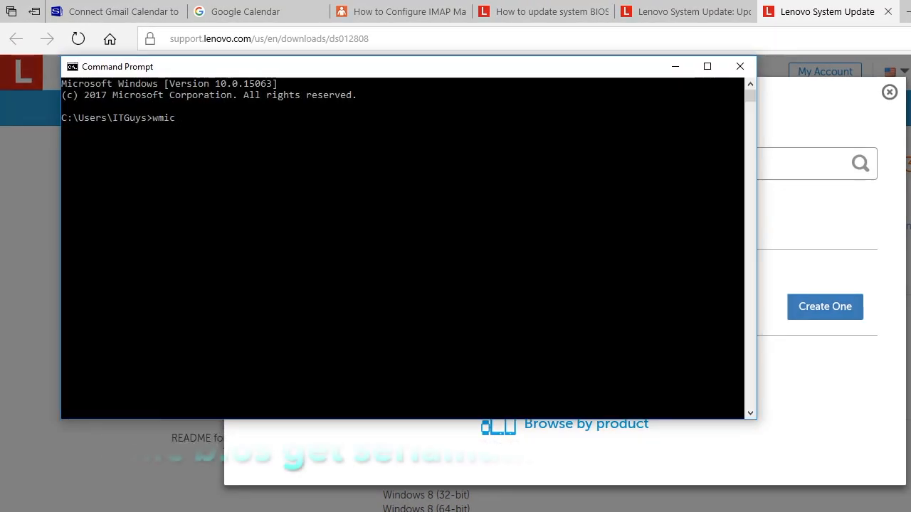
type("bios get serialnumber")
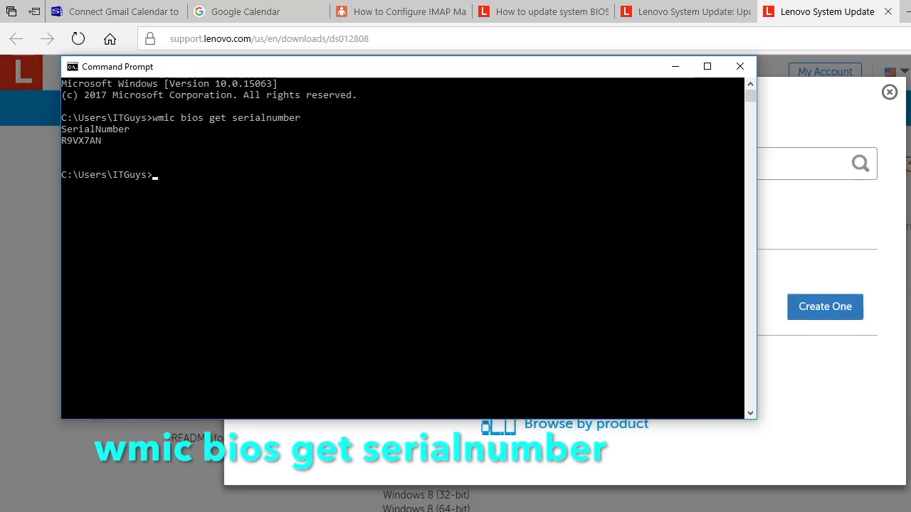
left_click_drag(63, 141, 102, 141)
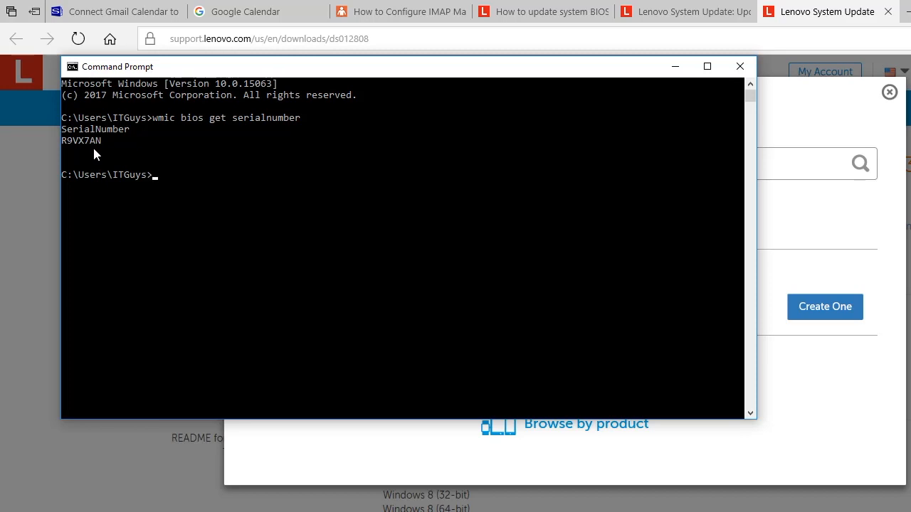
left_click_drag(61, 140, 111, 141)
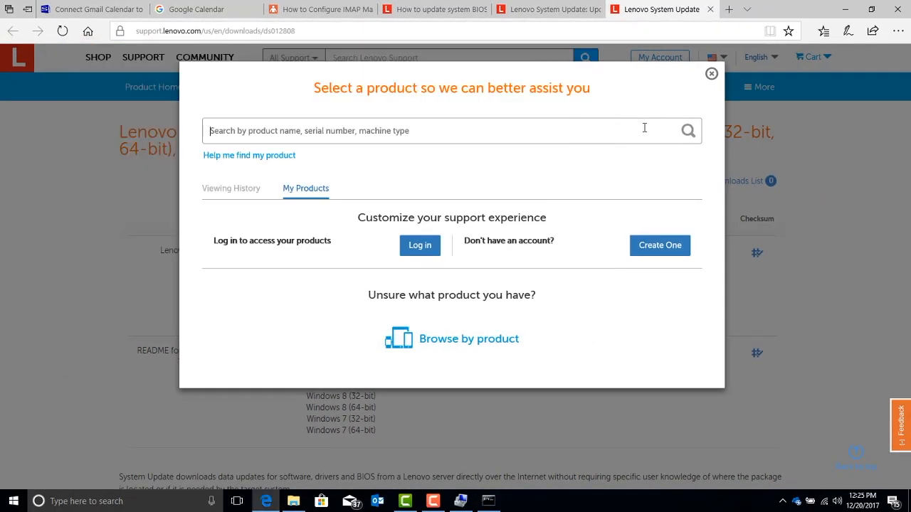
Look up serial number R9VX7AN to reach the ThinkPad T530 Drivers & Software page.
type("R9VX7AN")
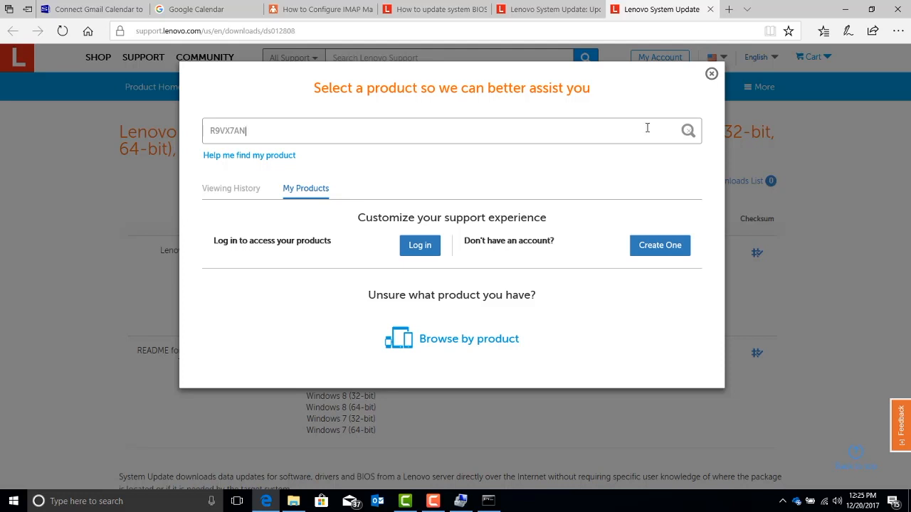
left_click(687, 131)
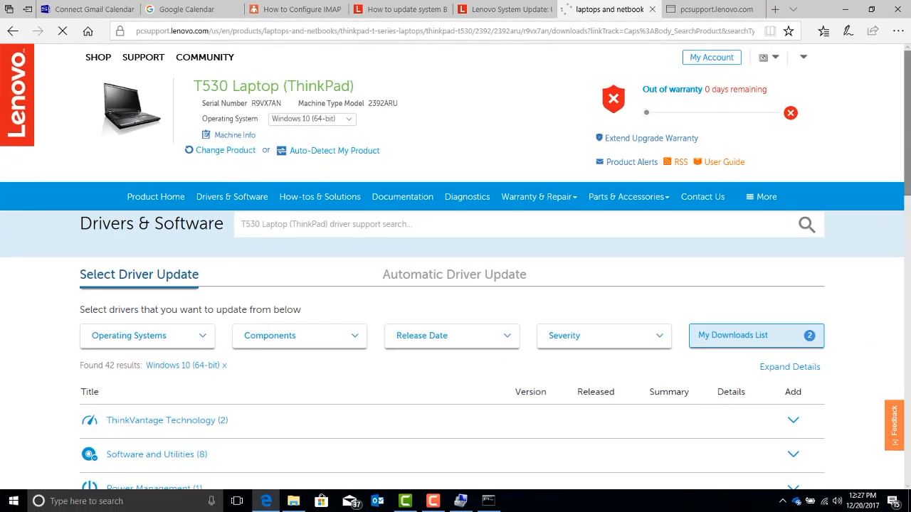
Expand the BIOS/UEFI category to reveal the BIOS Update Utility for Windows 10 downloads.
scroll("down", 3)
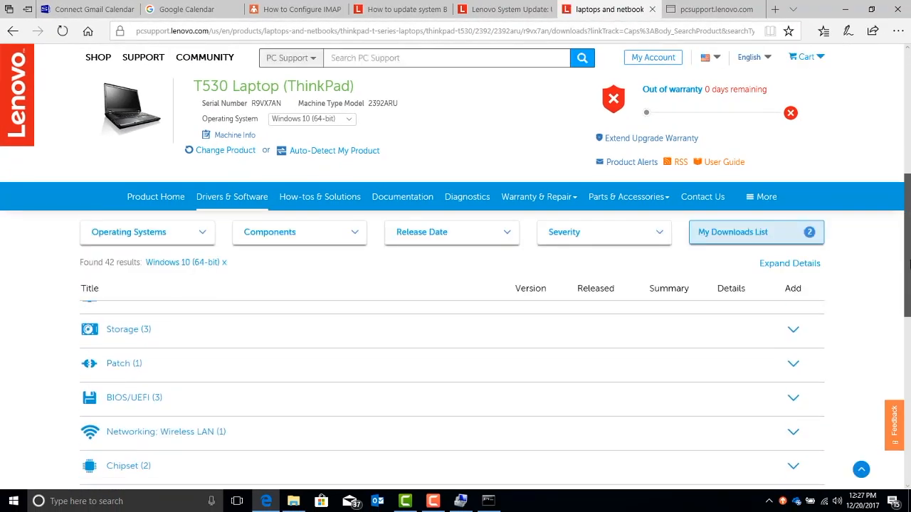
scroll("down", 3)
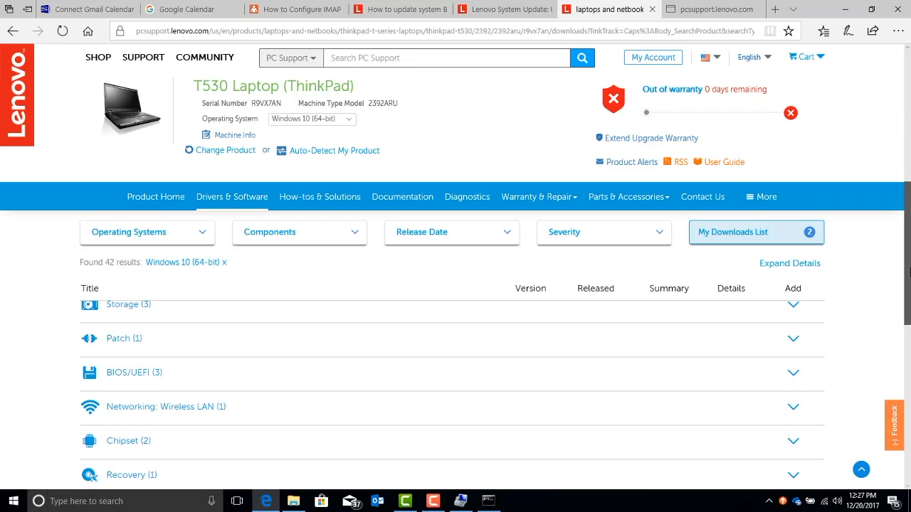
left_click(134, 373)
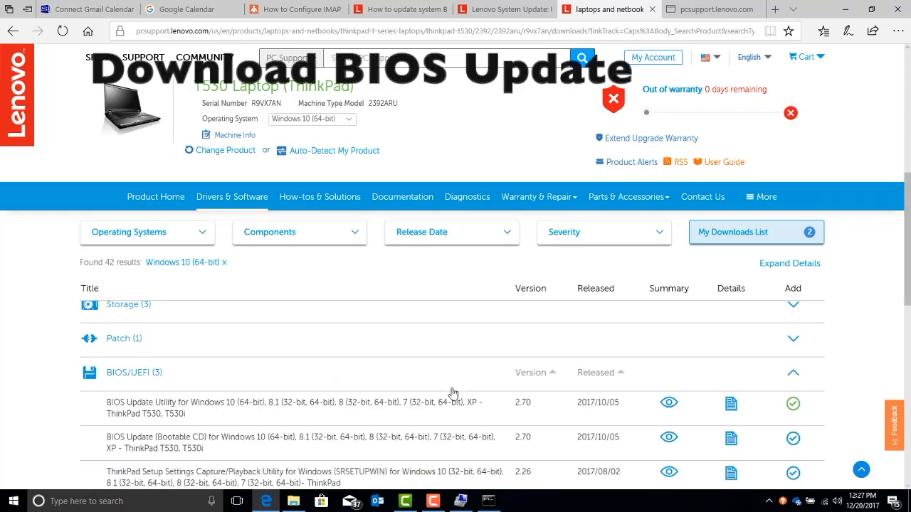
scroll("down", 3)
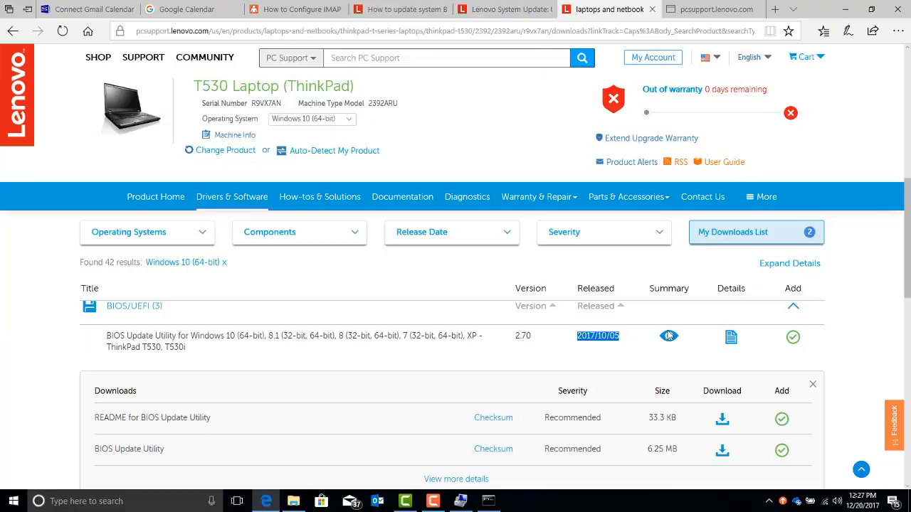
mouse_move(695, 413)
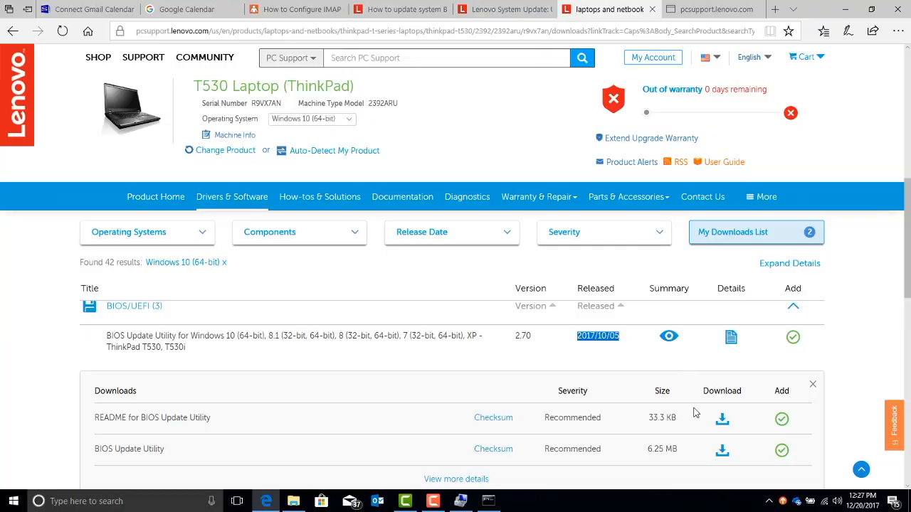
Download the 6.3 MB BIOS Update Utility (g4uj34us.exe) and run it from the download bar.
left_click(721, 450)
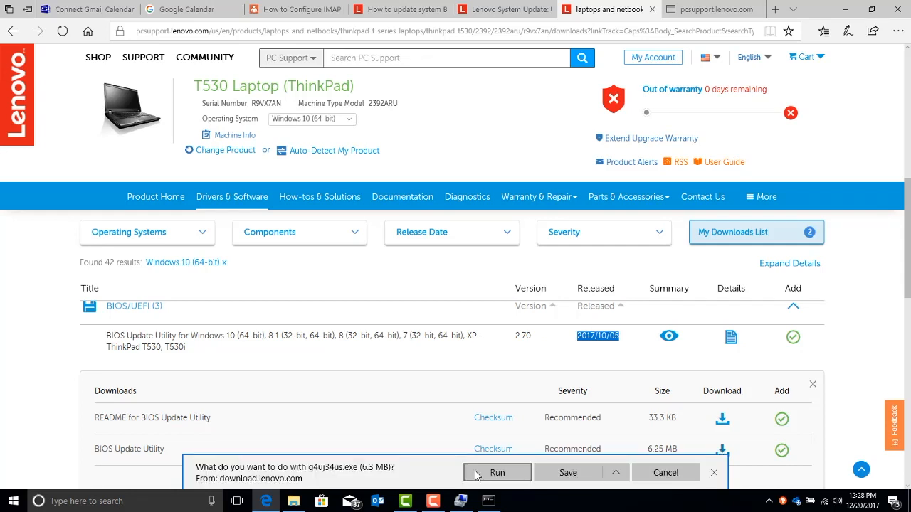
left_click(497, 472)
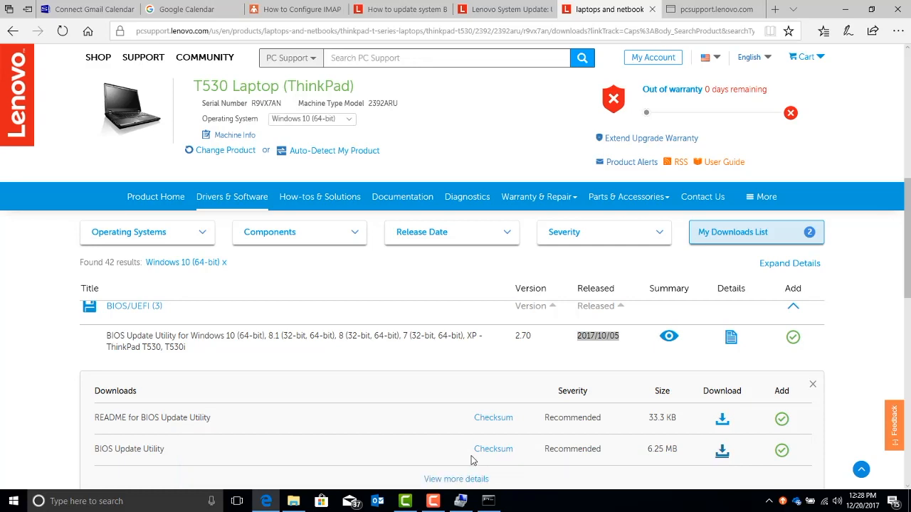
mouse_move(459, 418)
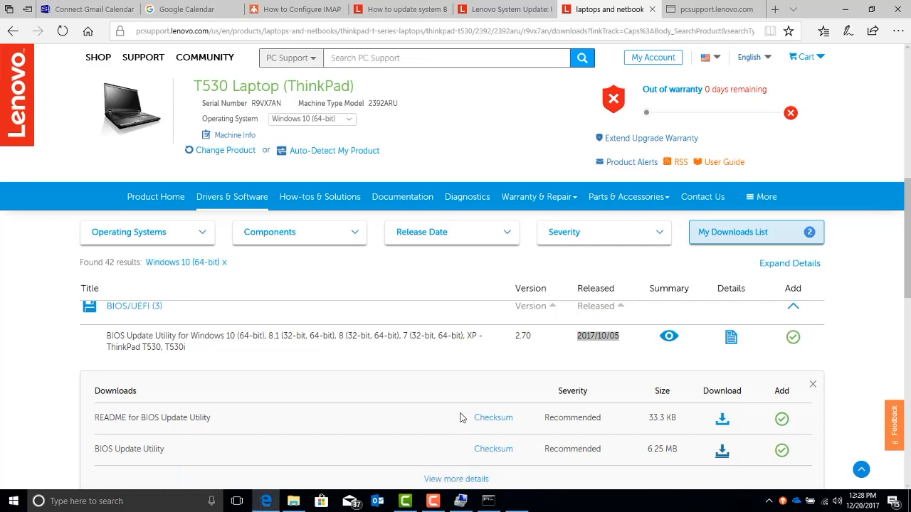
Accept the license, install to the default folder, and finish with 'Install now' checked.
left_click(722, 450)
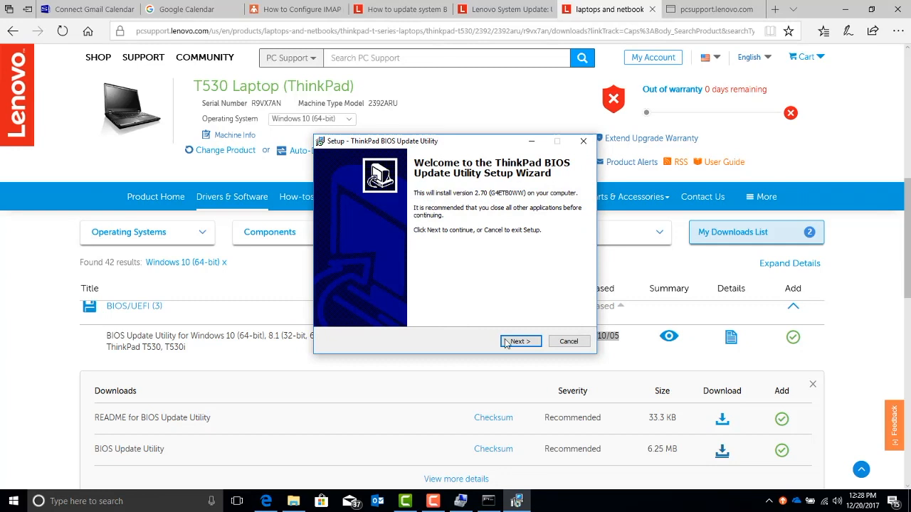
left_click(521, 341)
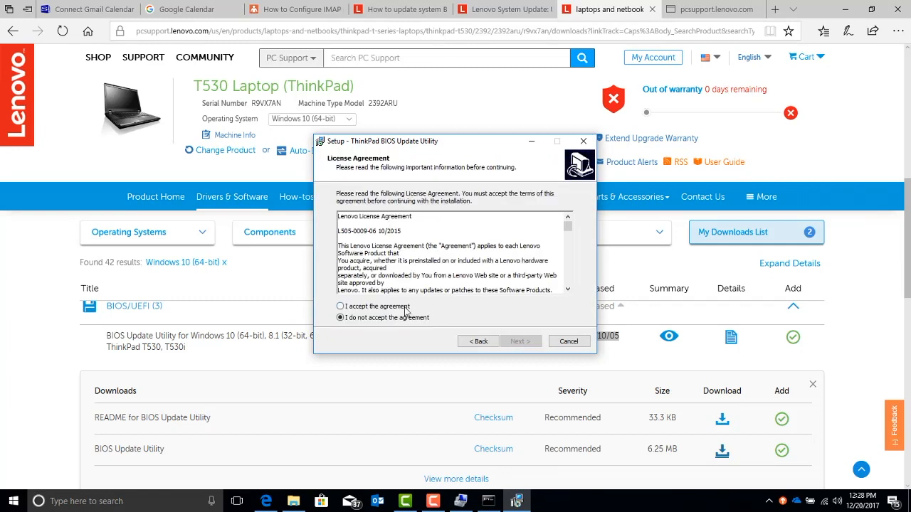
left_click(521, 342)
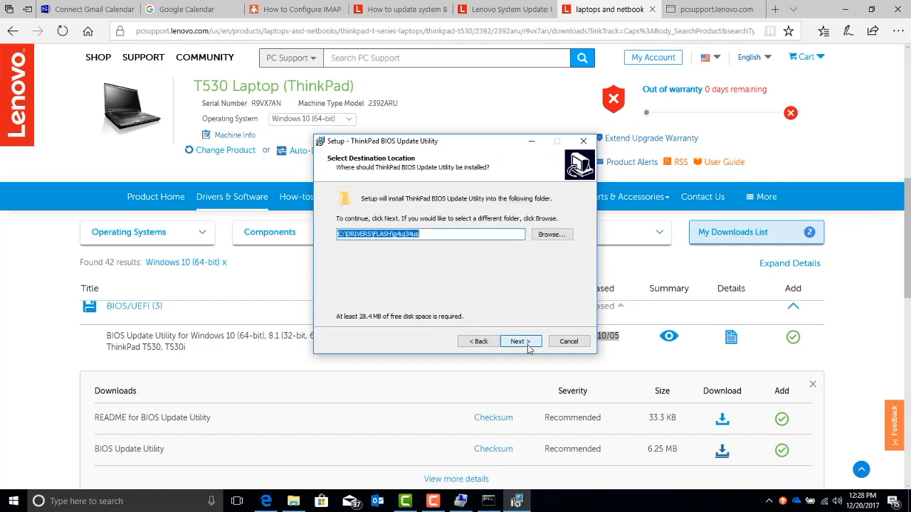
left_click(521, 342)
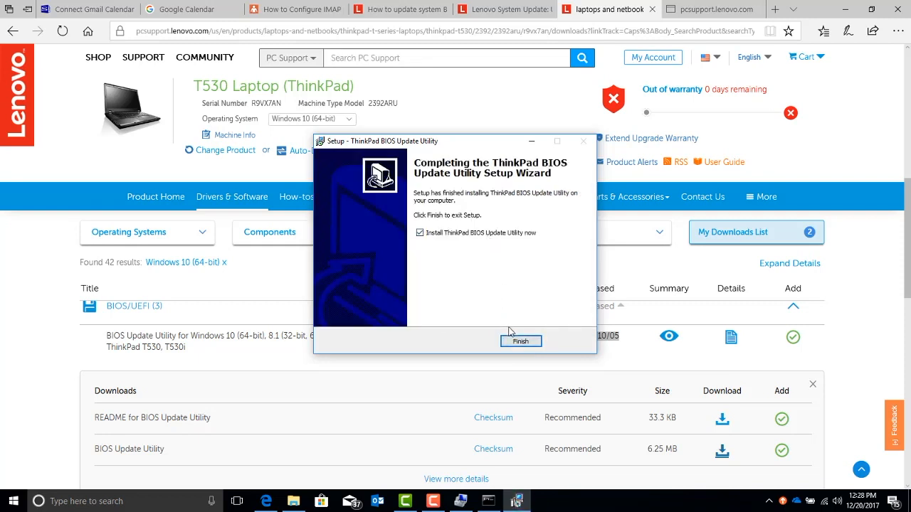
left_click(521, 342)
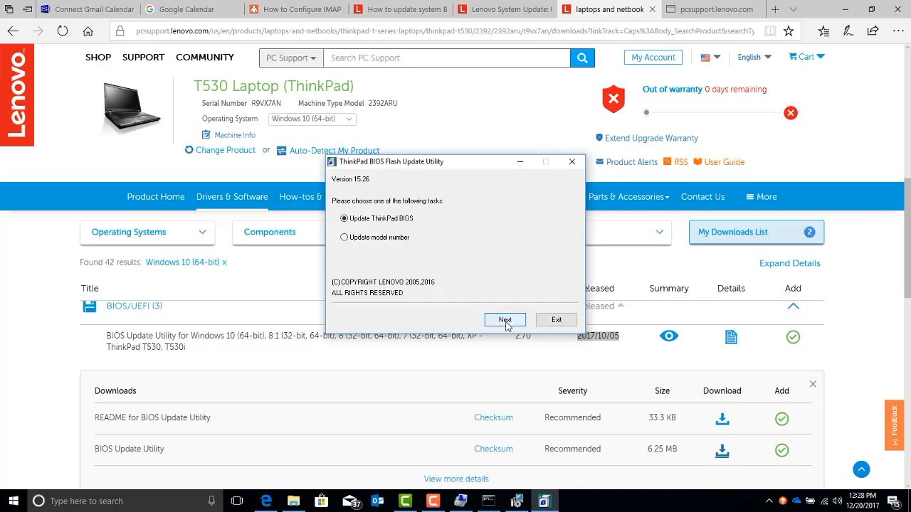
Confirm updating the ThinkPad BIOS and accept the precautions to reach the do-not-power-off warning.
left_click(504, 318)
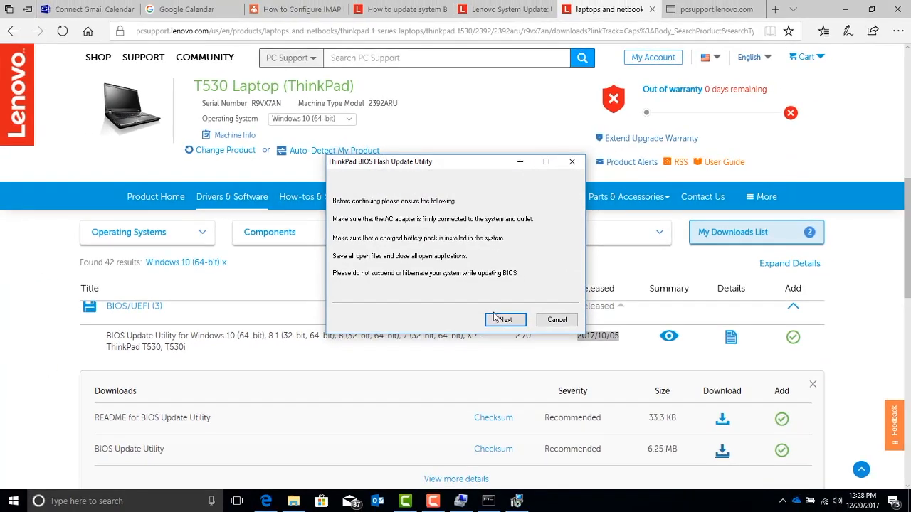
left_click(505, 318)
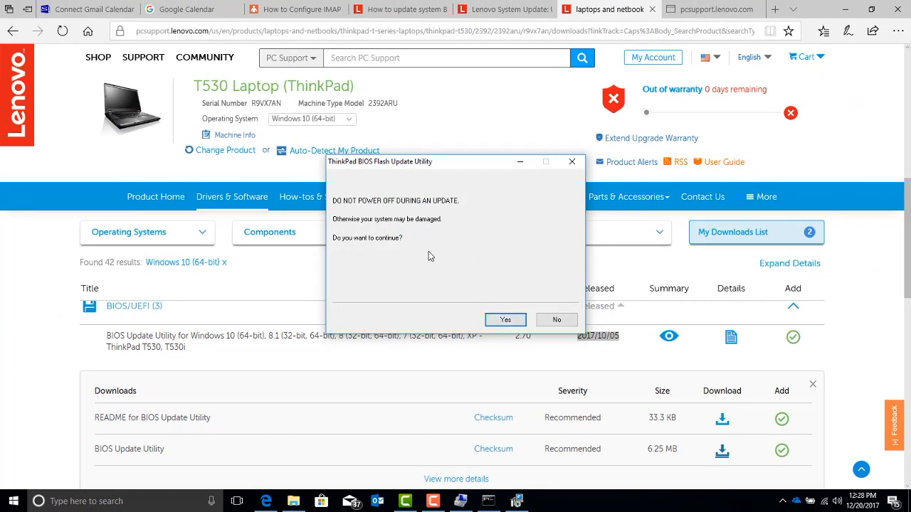
mouse_move(440, 223)
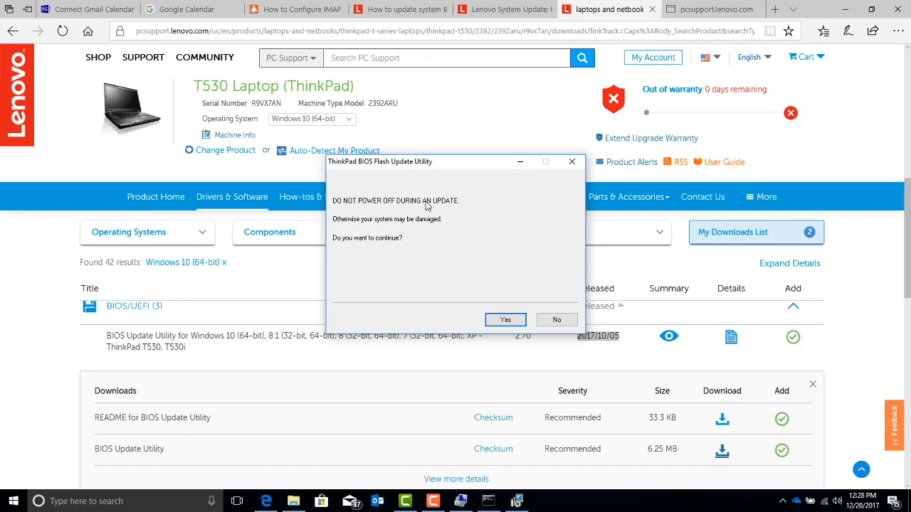
mouse_move(458, 279)
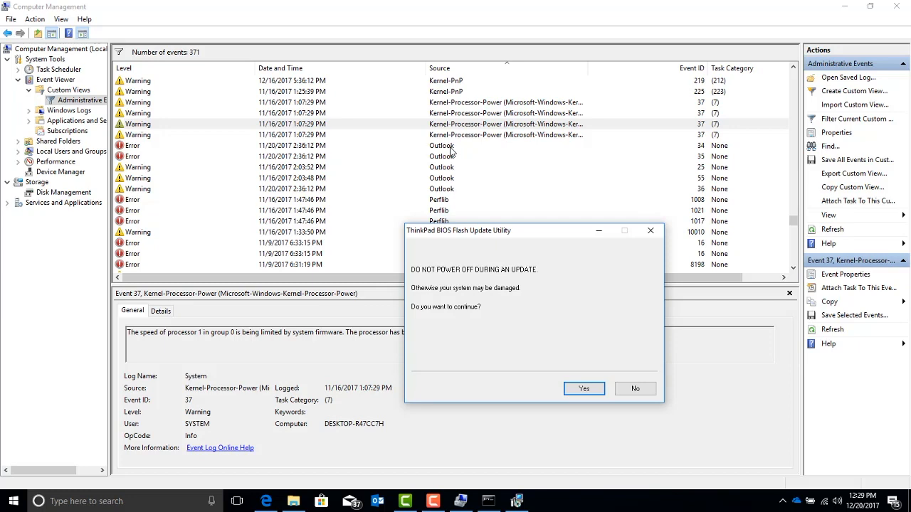
mouse_move(382, 336)
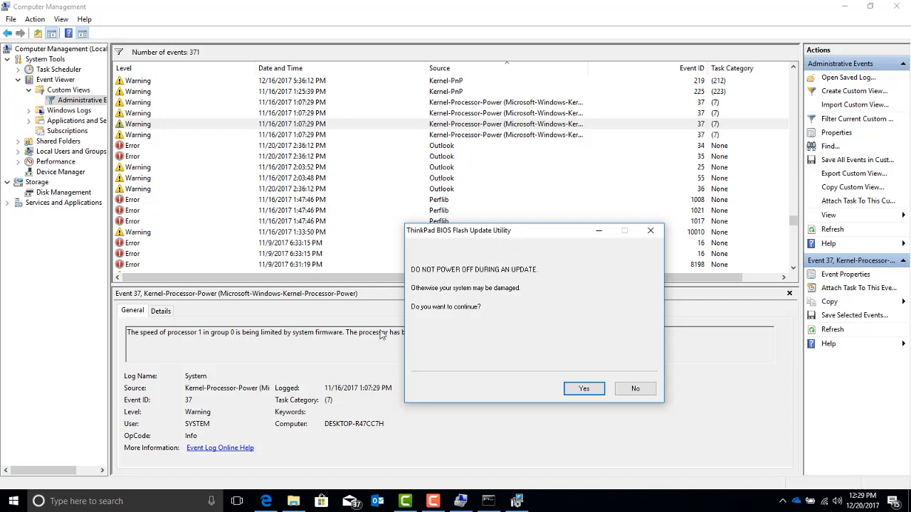